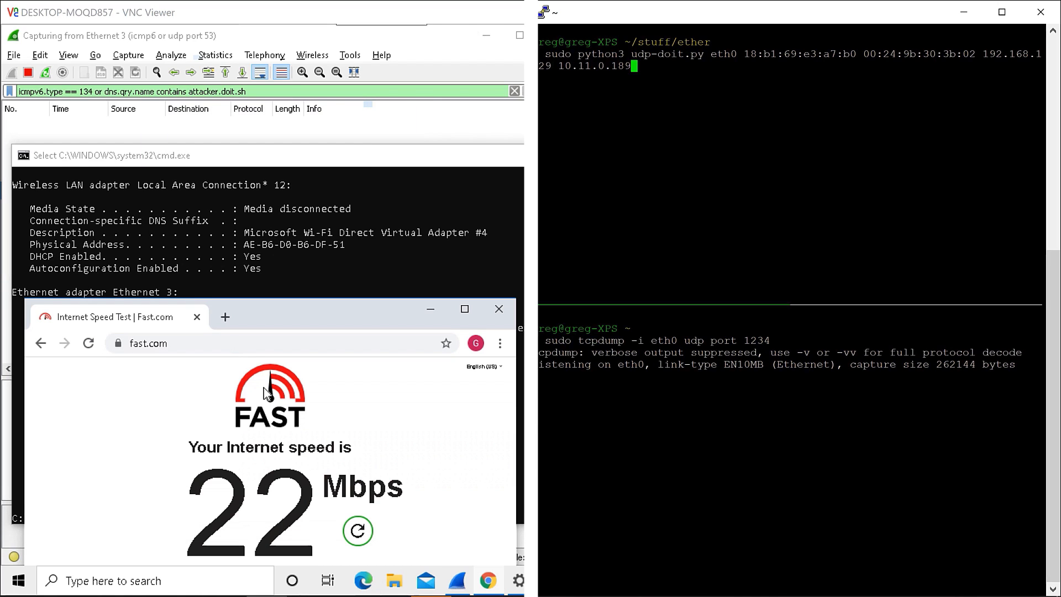
Bring up the ping results to 10.11.0.1 and restart the fast.com speed test.
{"action": "left_click", "coordinate": [358, 531]}
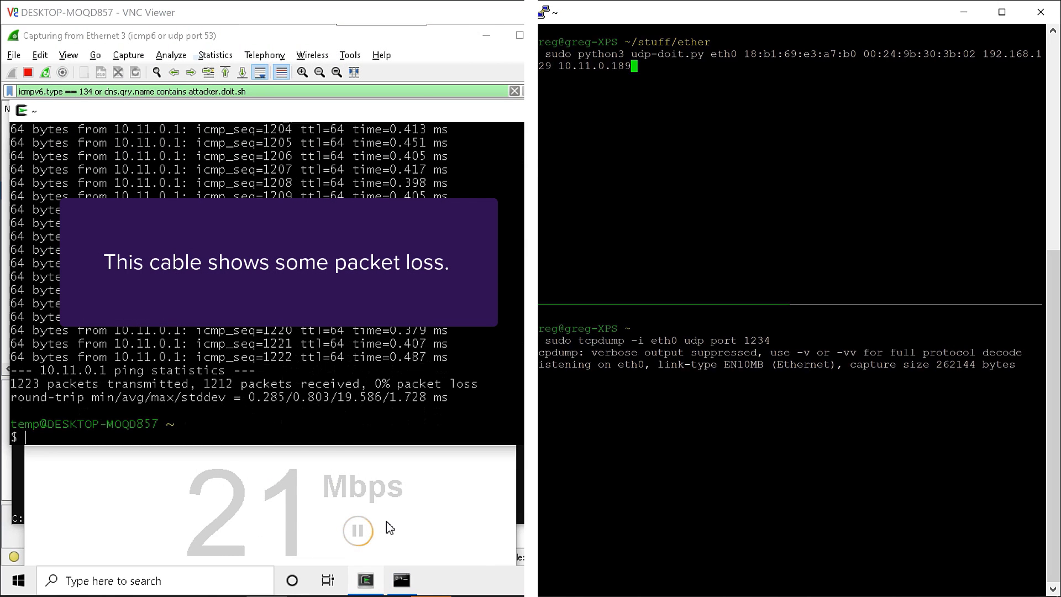
{"action": "left_click", "coordinate": [357, 531]}
{"action": "type", "text": "go"}
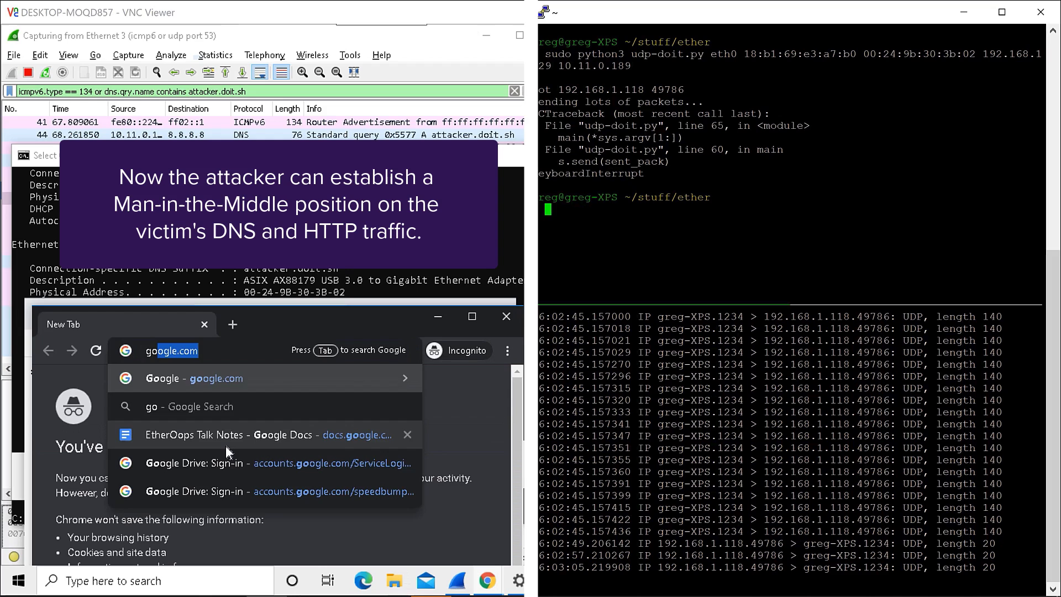
Submit google.com in the incognito Chrome address bar, loading the attacker's 'pwnd' page.
{"action": "key", "text": "Return"}
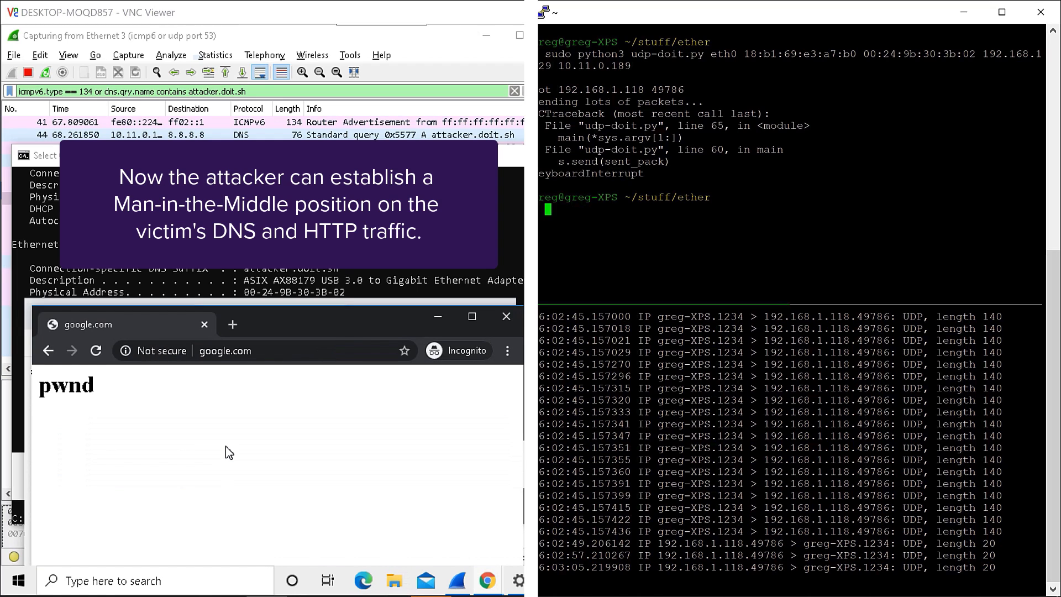